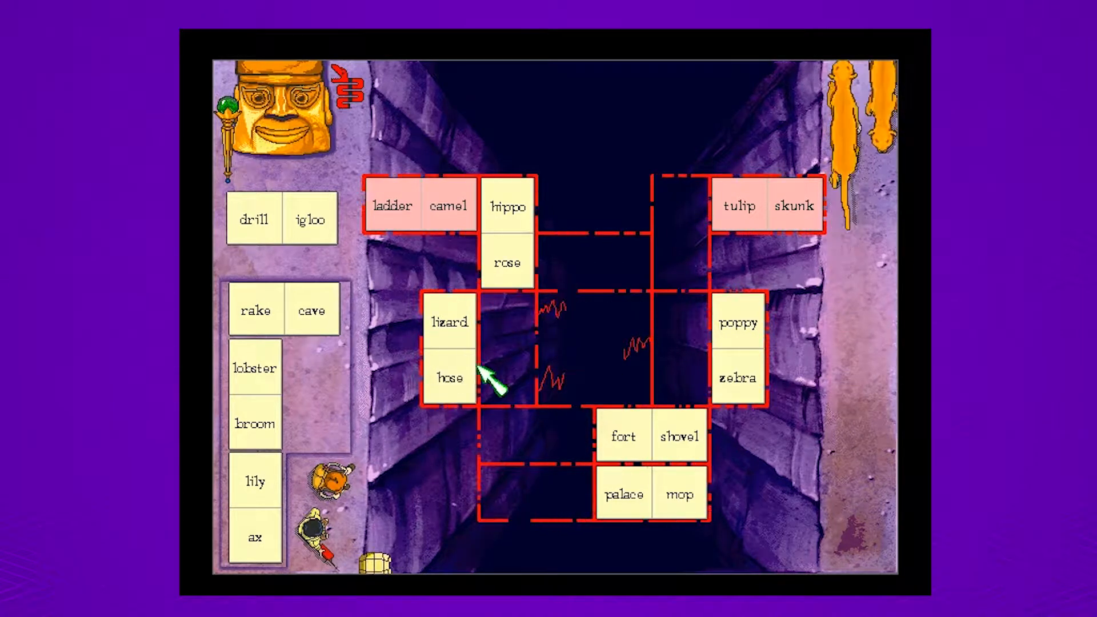
mouse_move(739, 375)
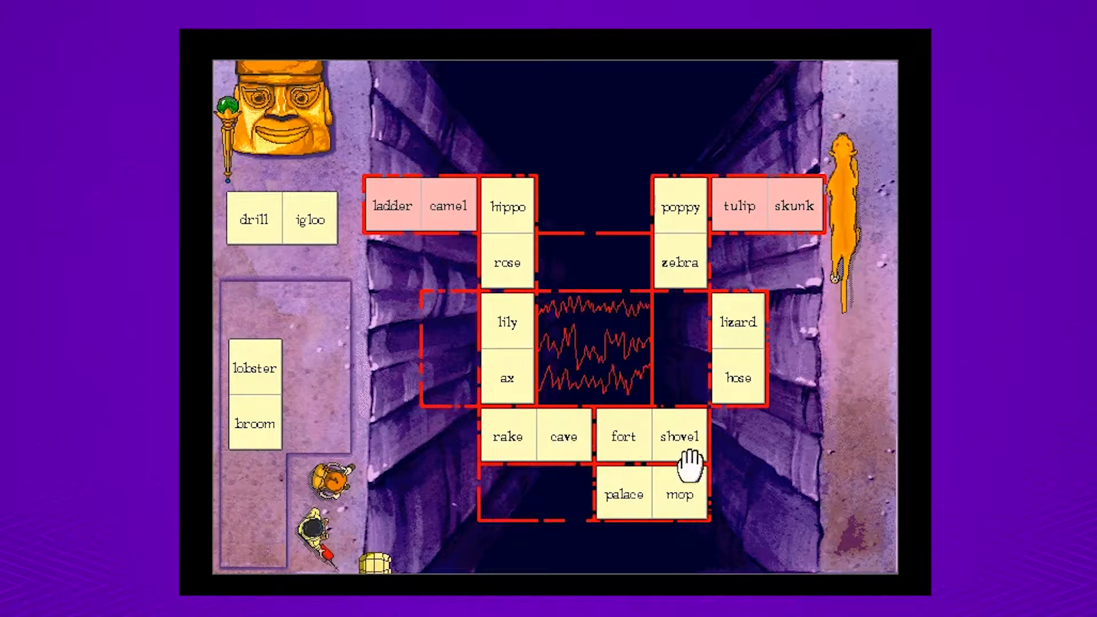
mouse_move(752, 378)
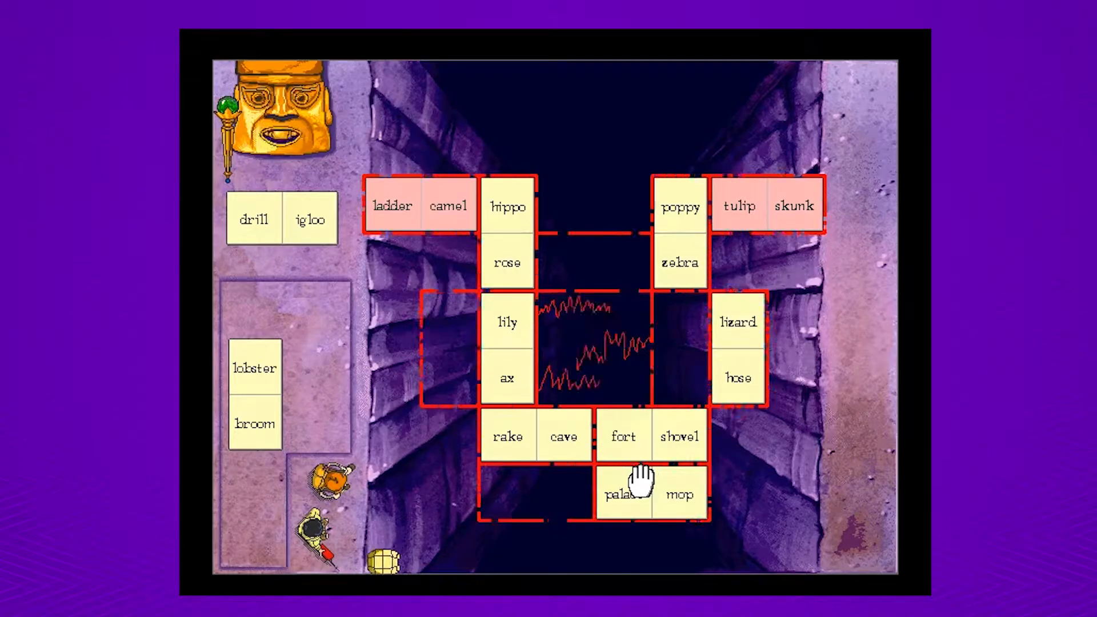
- Place lizard/hose between poppy/zebra and fort/shovel to close the right side of the path
click(622, 494)
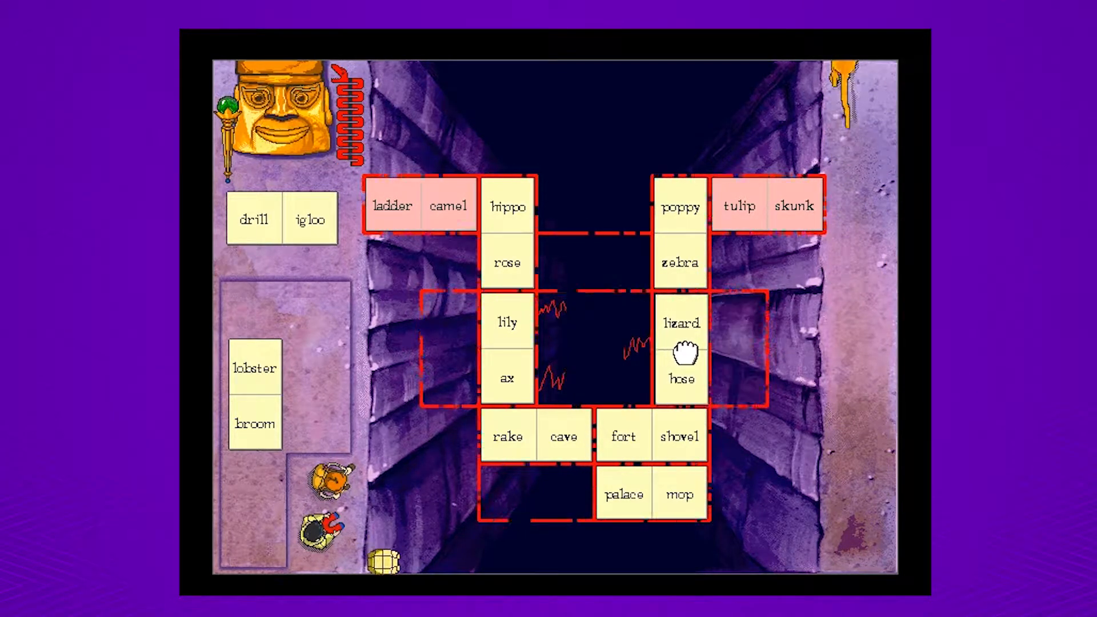
mouse_move(248, 203)
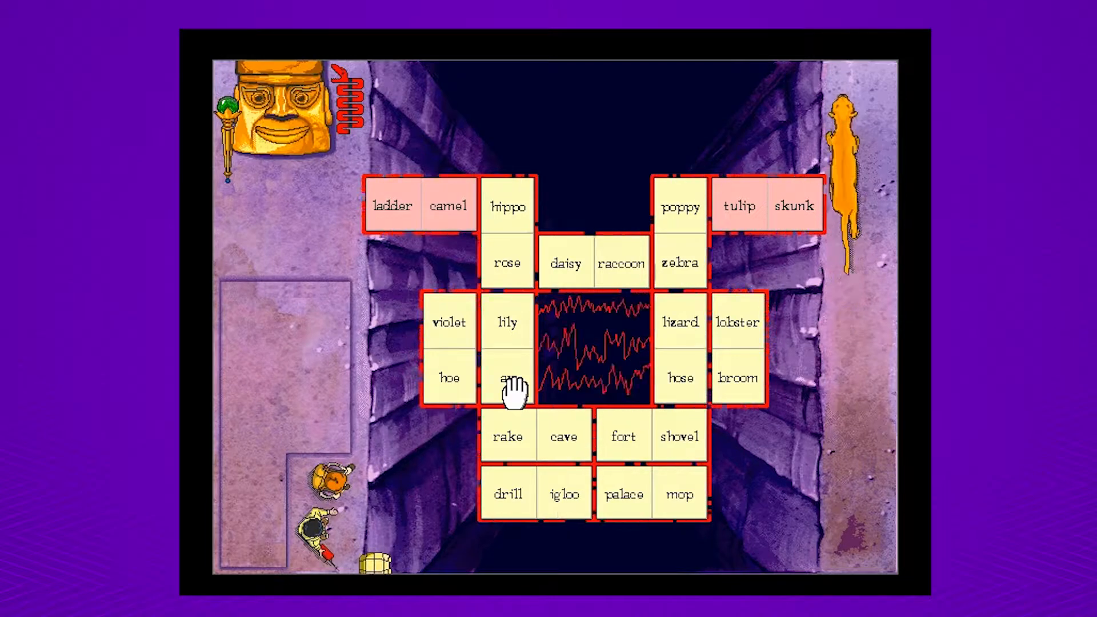
- Continue past the completion animation to load the blue pit level
click(507, 378)
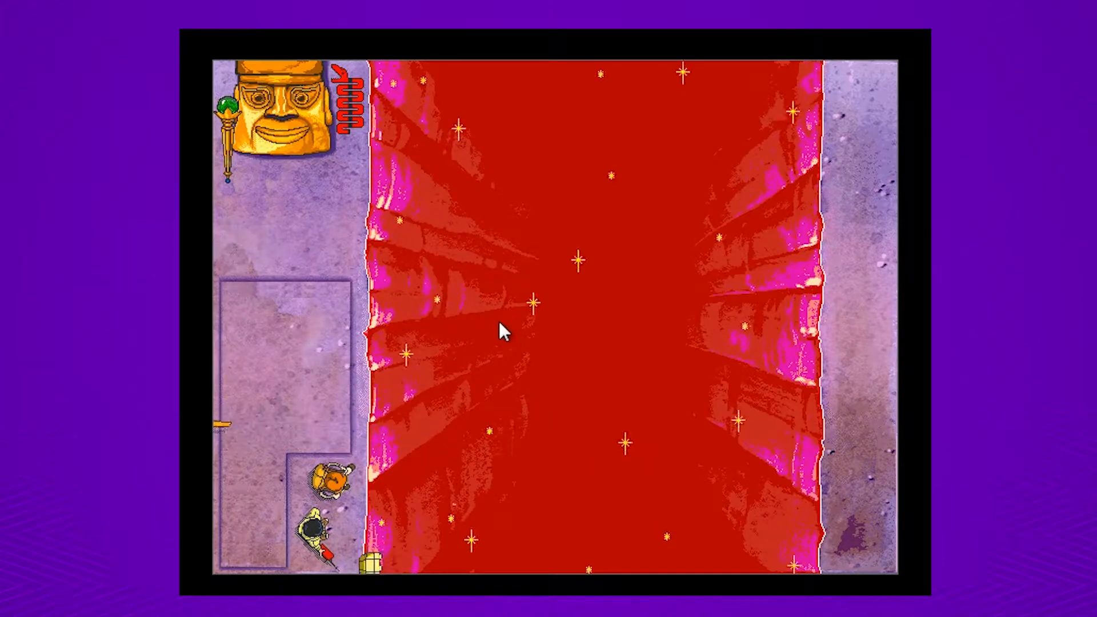
mouse_move(526, 365)
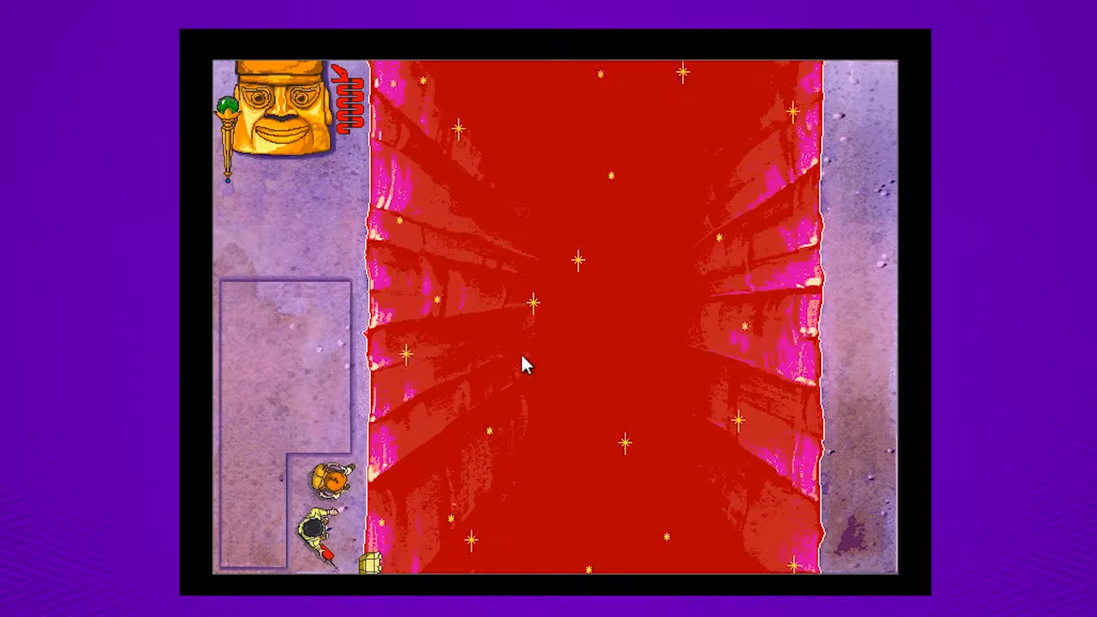
mouse_move(213, 493)
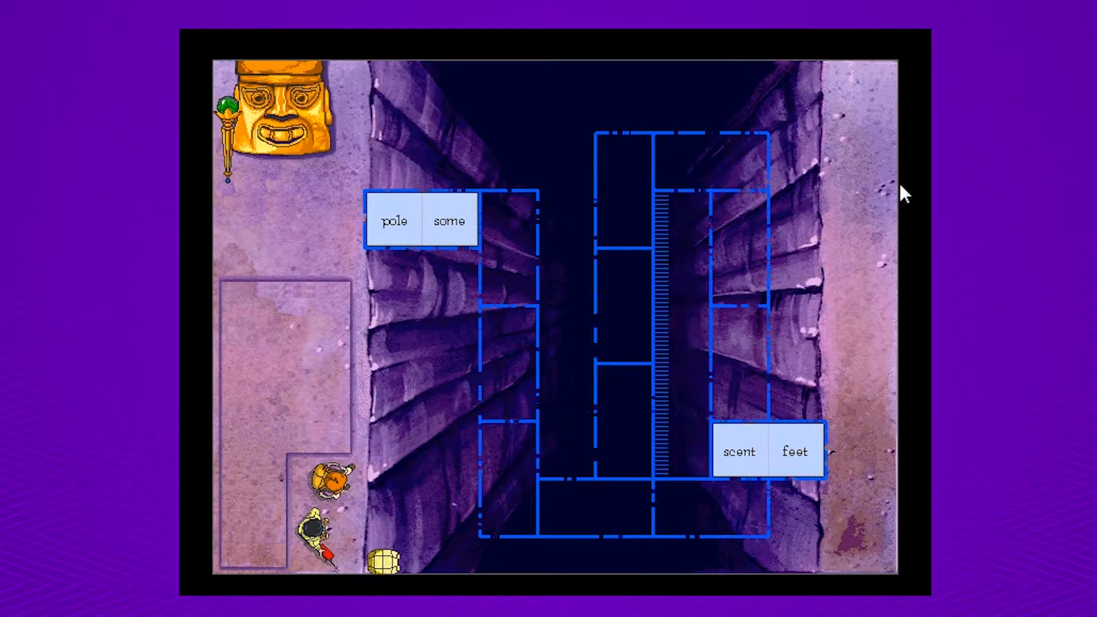
mouse_move(871, 213)
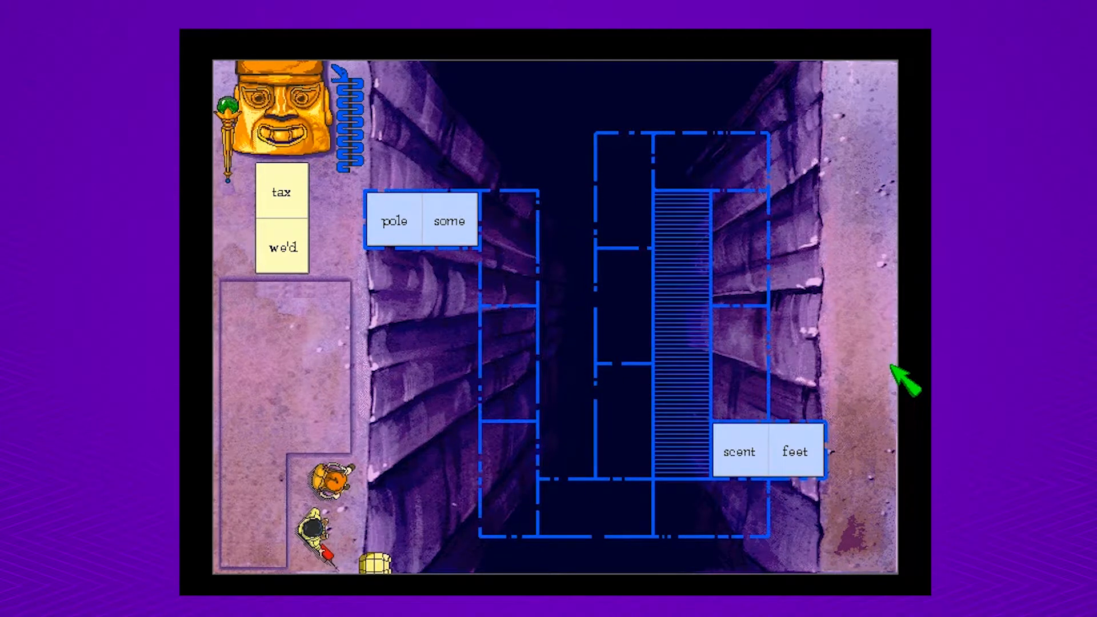
mouse_move(514, 304)
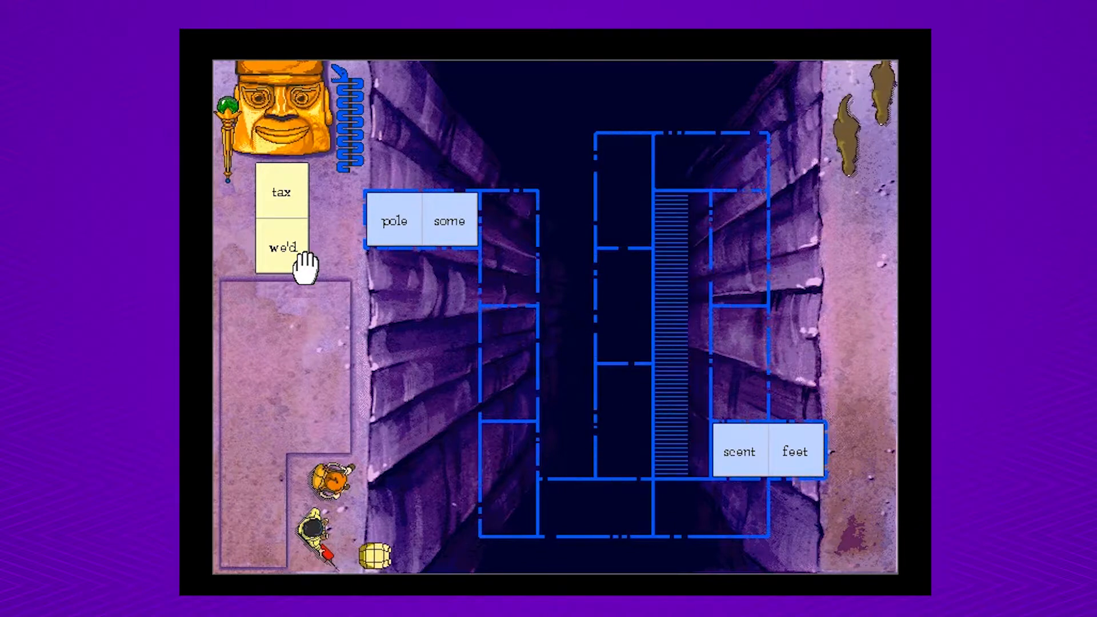
- Place the remaining homophone stones and set the final stone to fill the blue bridges
click(282, 247)
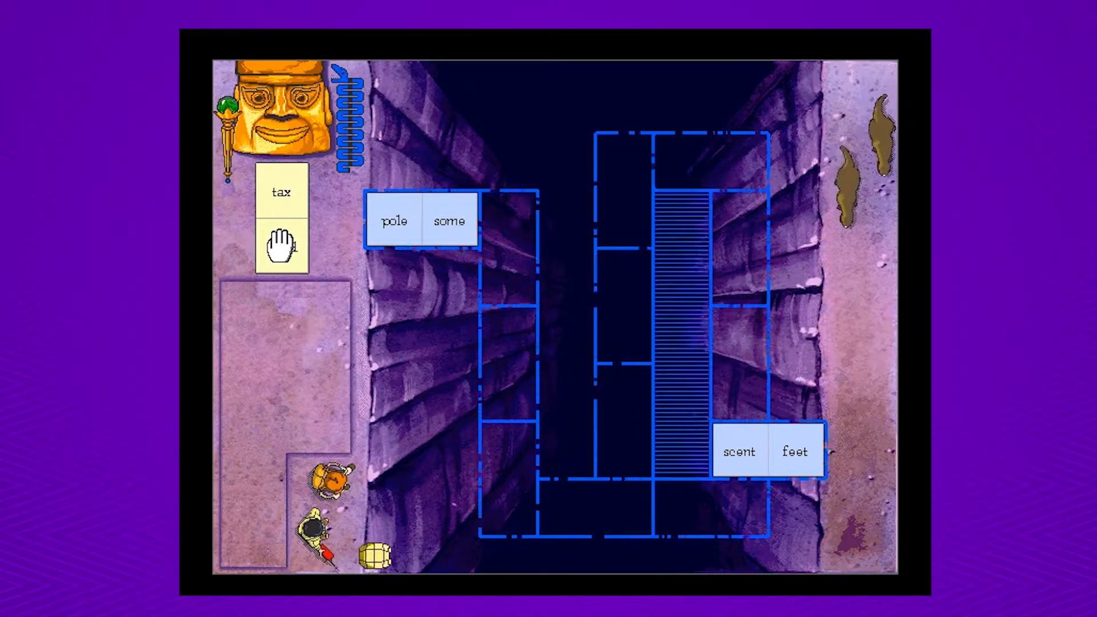
click(281, 245)
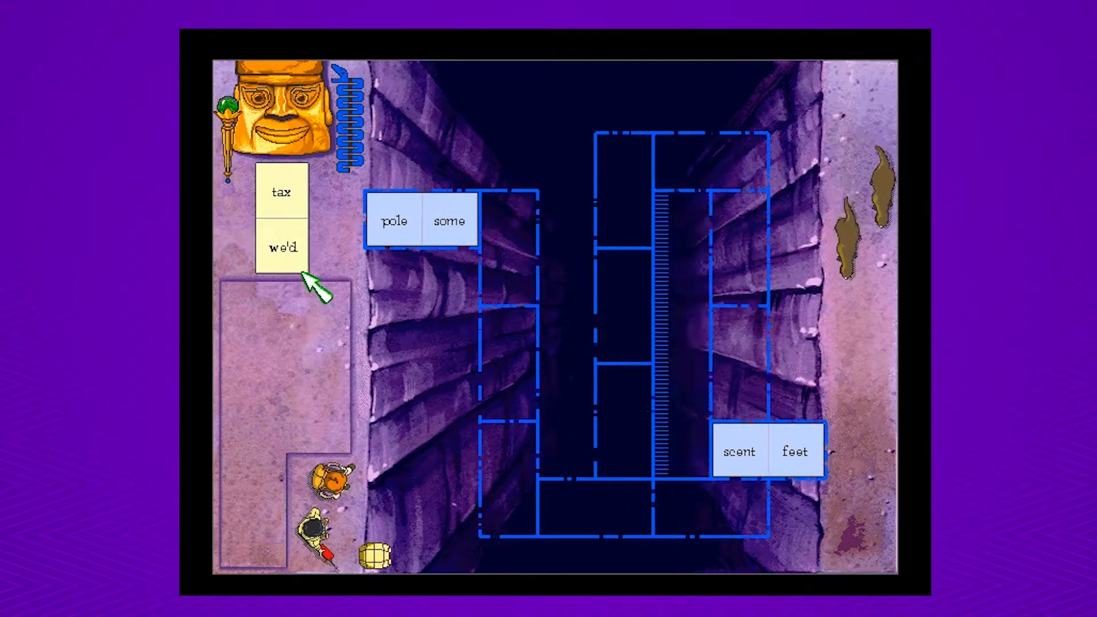
click(283, 246)
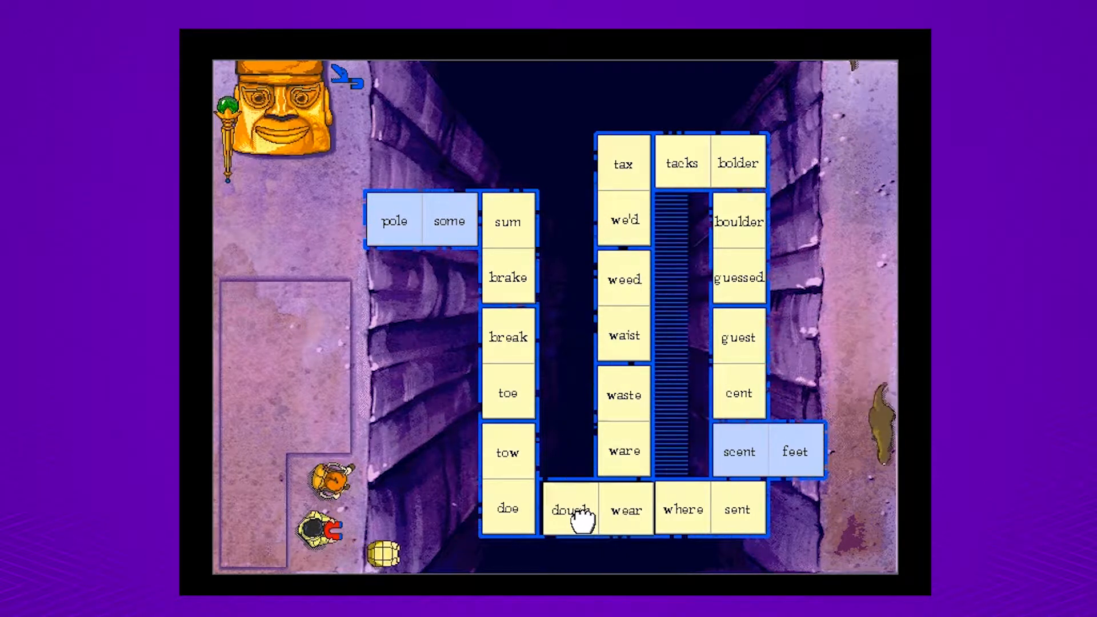
click(568, 508)
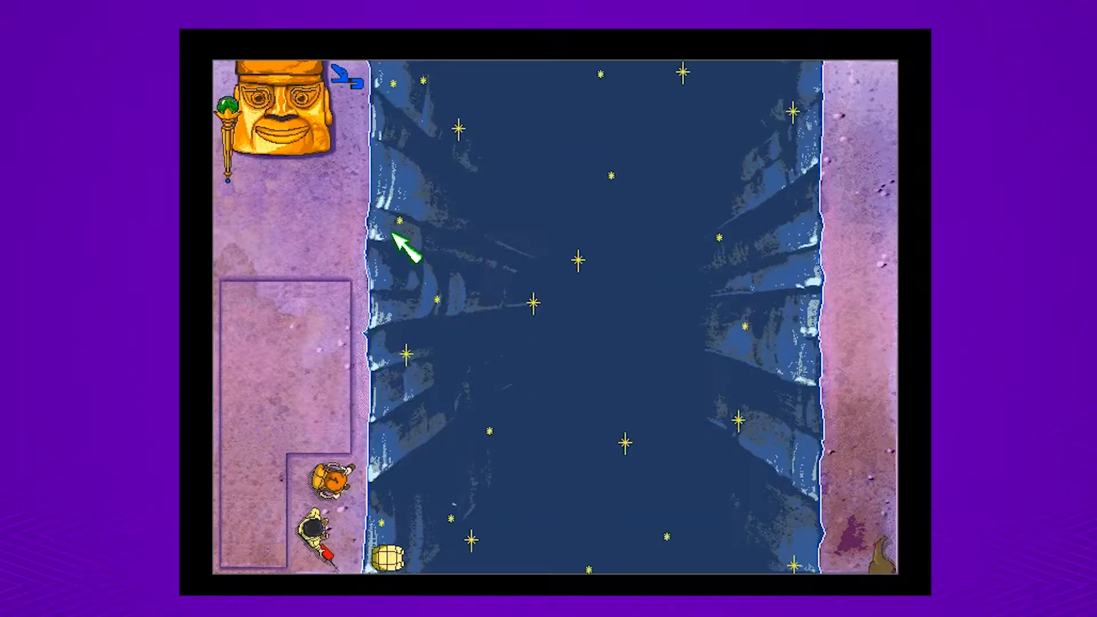
mouse_move(461, 241)
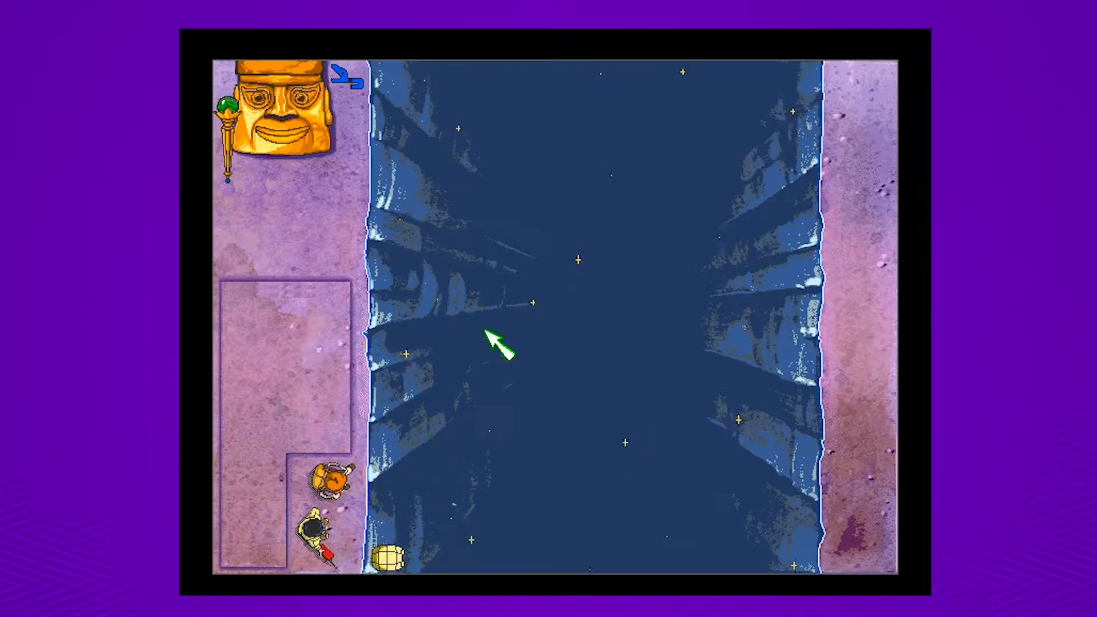
mouse_move(441, 399)
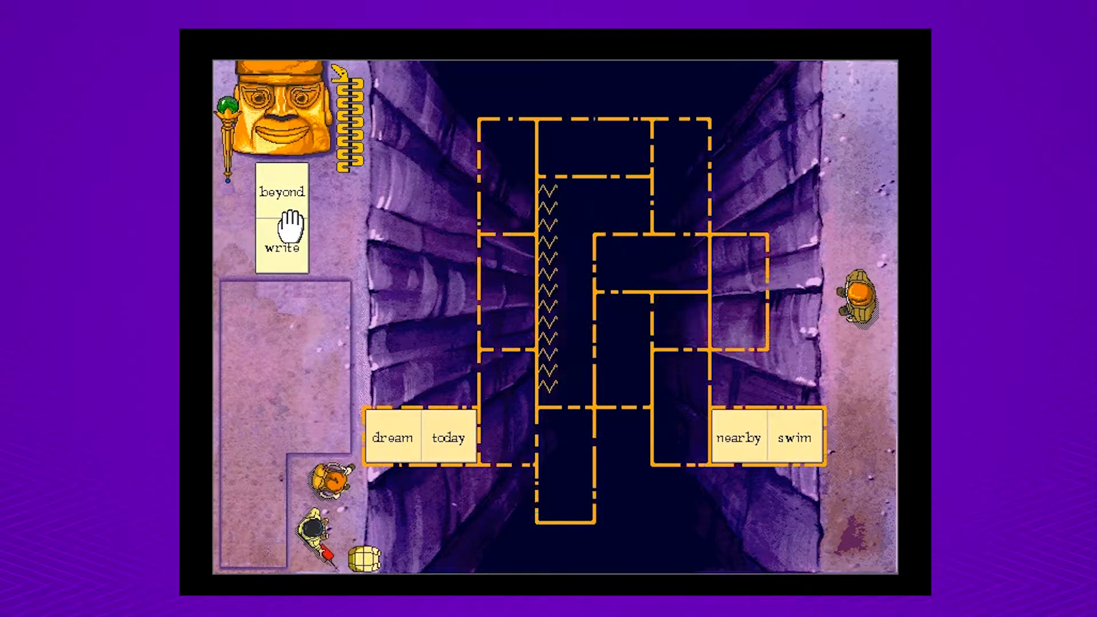
click(281, 217)
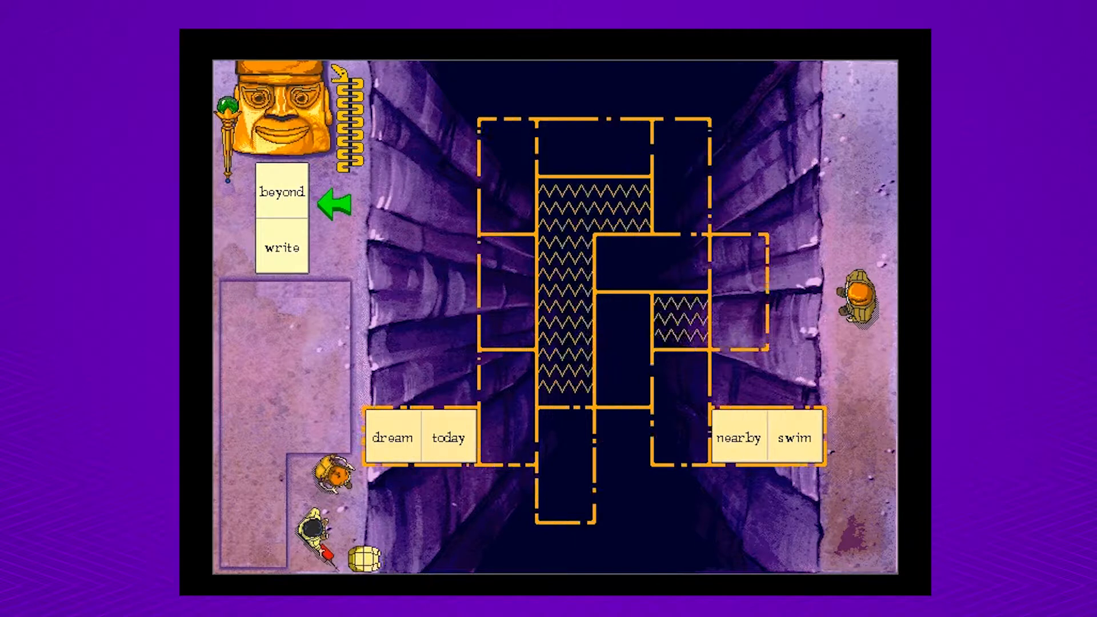
click(738, 437)
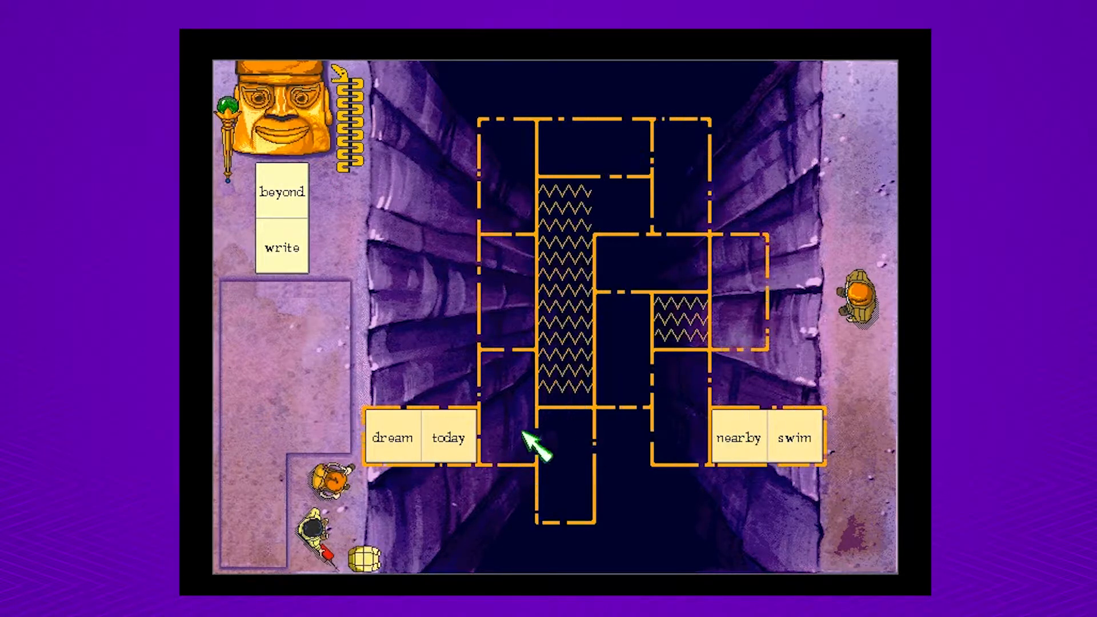
mouse_move(294, 220)
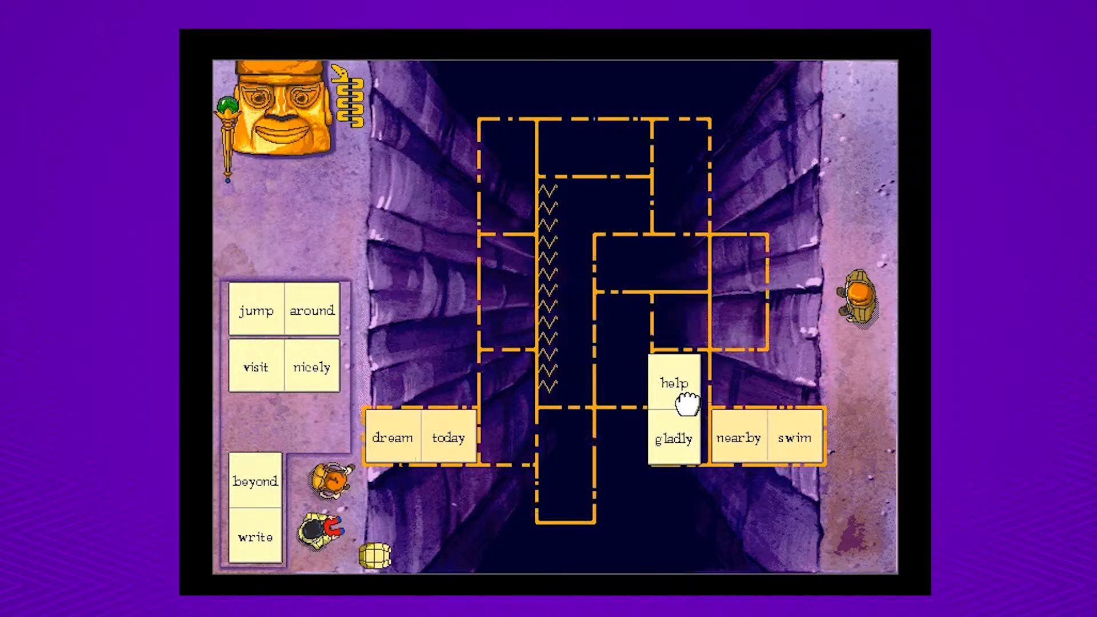
- Place the help/gladly stone into the orange bridge outline
click(674, 408)
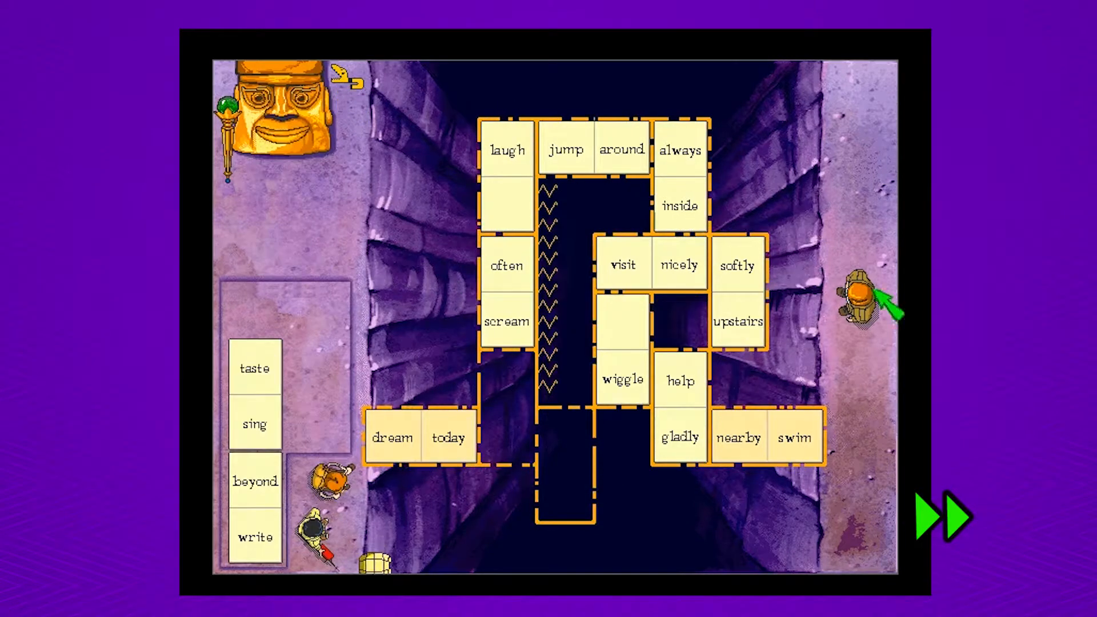
mouse_move(518, 448)
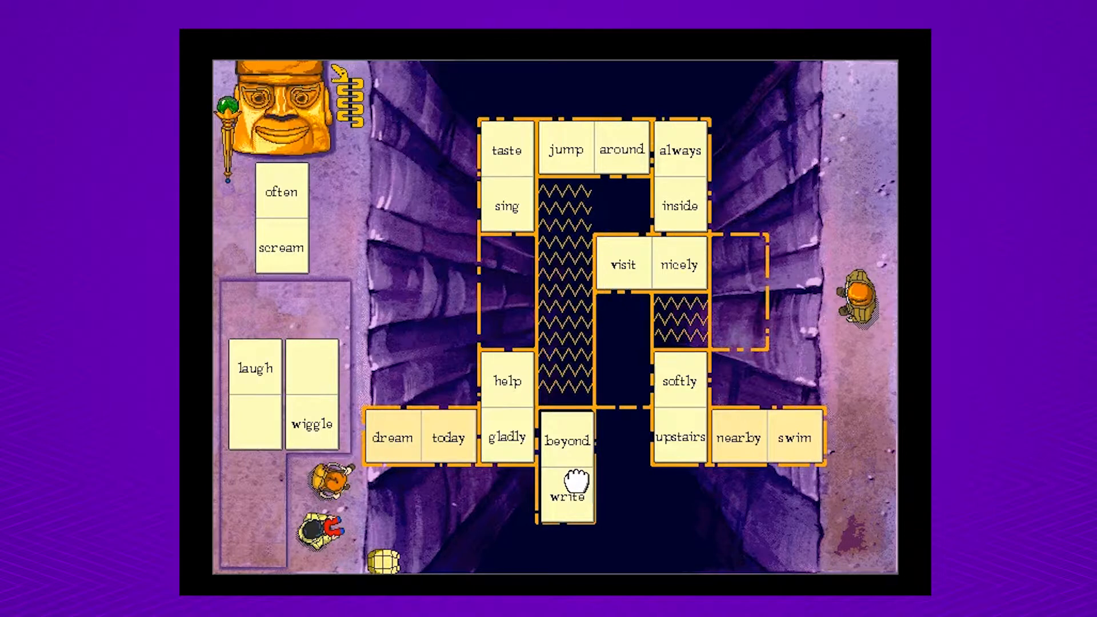
mouse_move(280, 249)
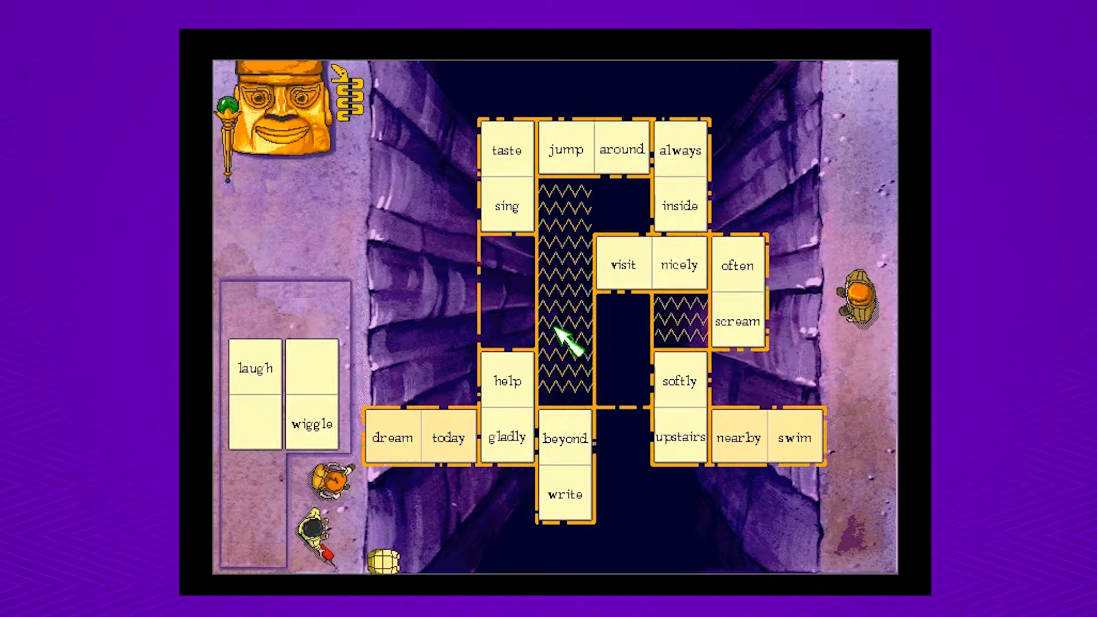
mouse_move(255, 411)
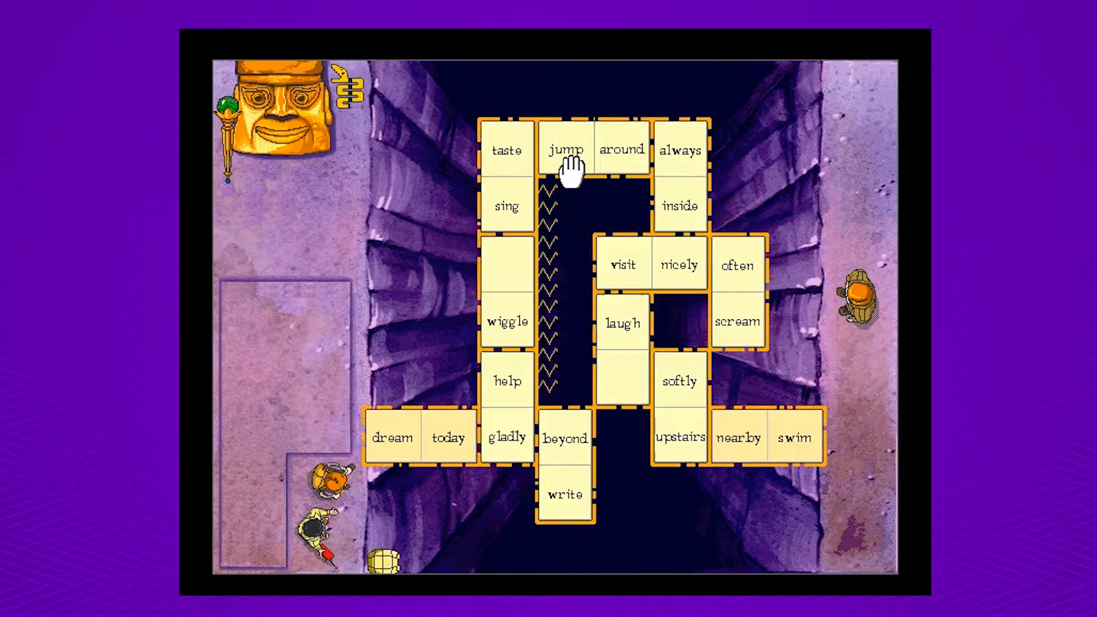
- Place the last stone so beyond/write and taste/sing complete the orange bridge
click(566, 160)
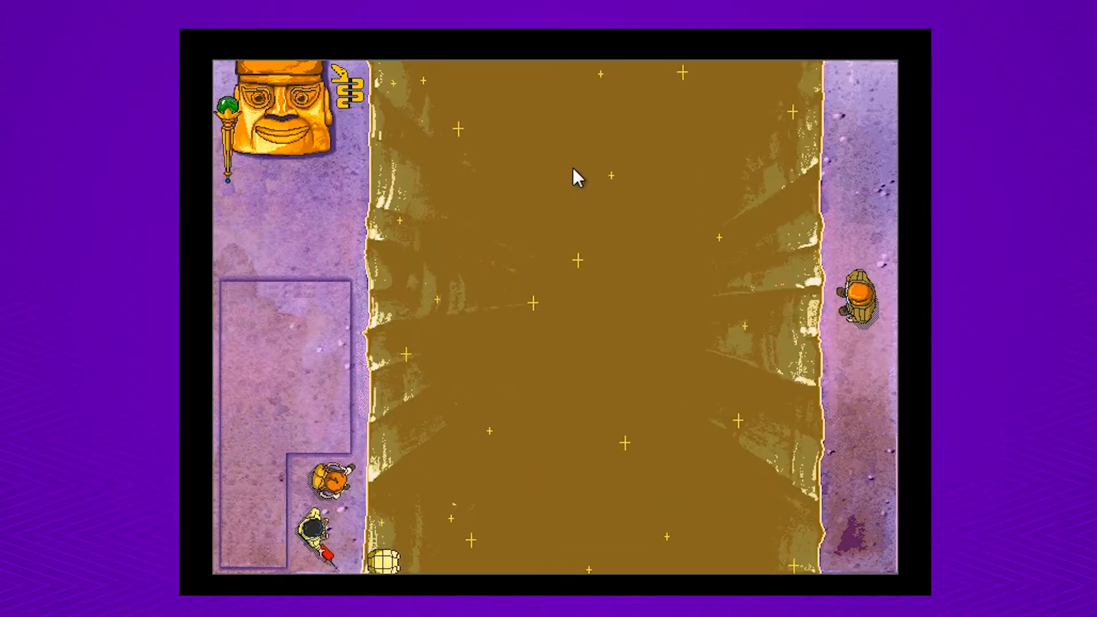